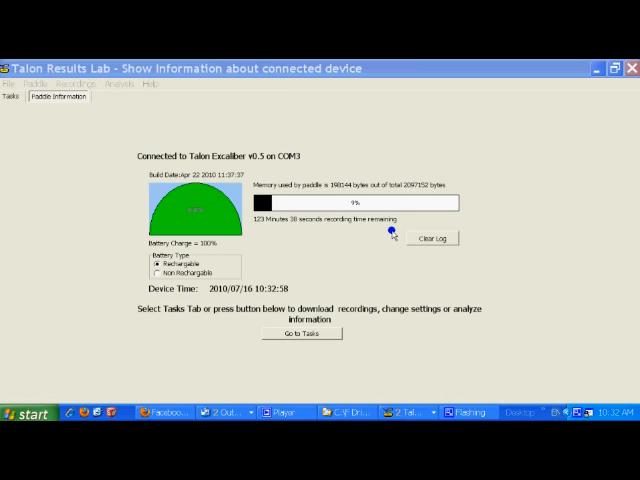
{"action": "mouse_move", "coordinate": [344, 292]}
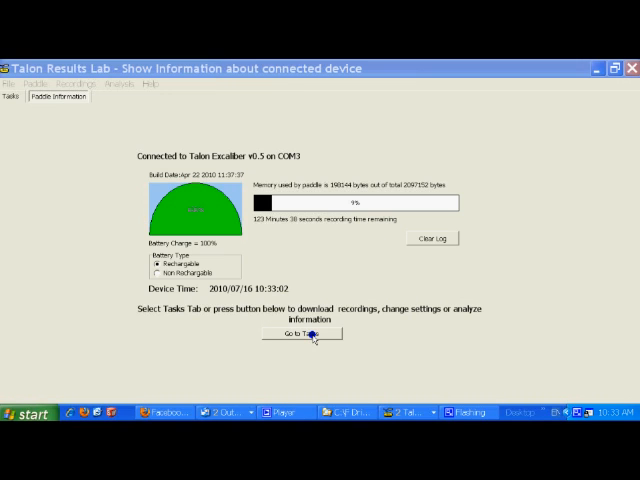
Go from Paddle Information to the Tasks list for the connected Talon Excaliber paddle
{"action": "left_click", "coordinate": [304, 334]}
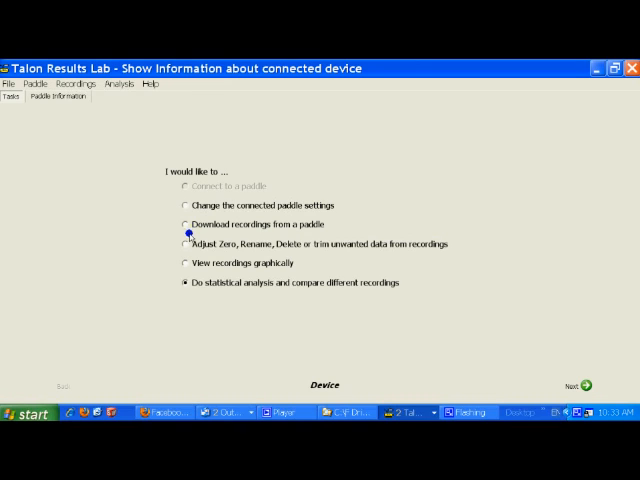
Choose 'View recordings graphically' and continue to the preview-and-select recordings page
{"action": "left_click", "coordinate": [184, 264]}
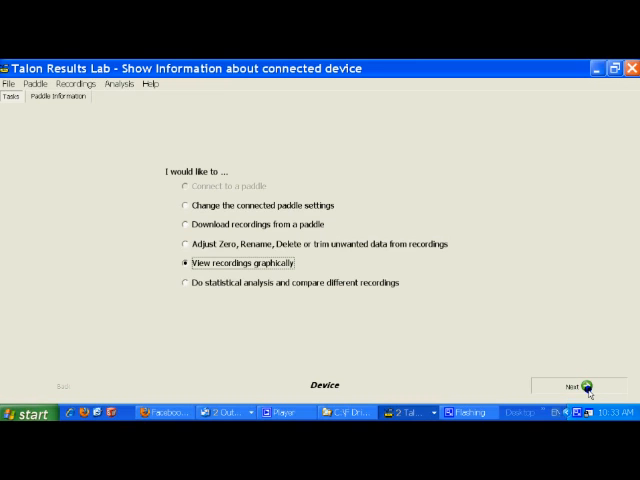
{"action": "left_click", "coordinate": [576, 384]}
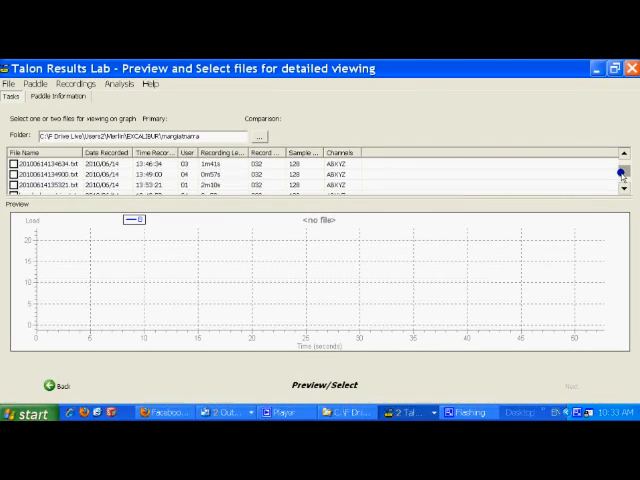
Select the kayak demo recording to plot it as load-versus-time stroke curves
{"action": "left_click", "coordinate": [10, 180]}
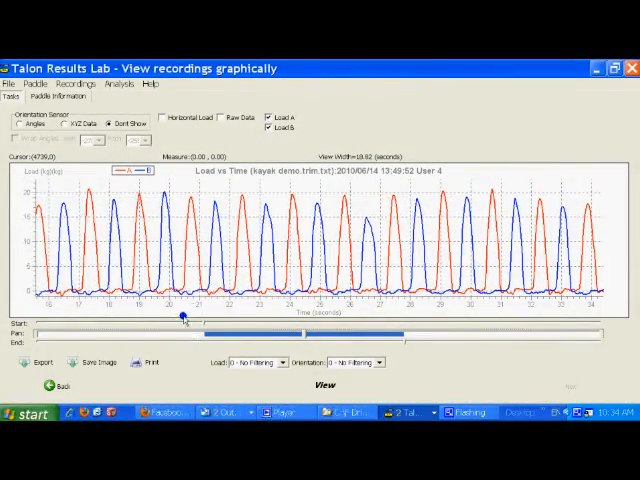
Return to Tasks and choose statistical analysis to reach the individual-stroke analysis page
{"action": "left_click", "coordinate": [52, 386]}
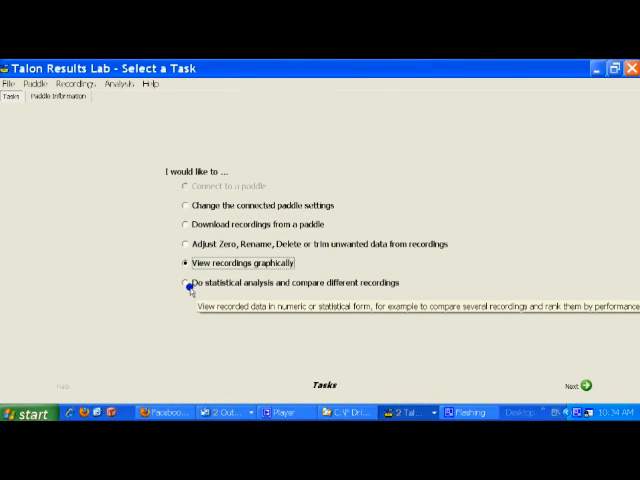
{"action": "left_click", "coordinate": [184, 282]}
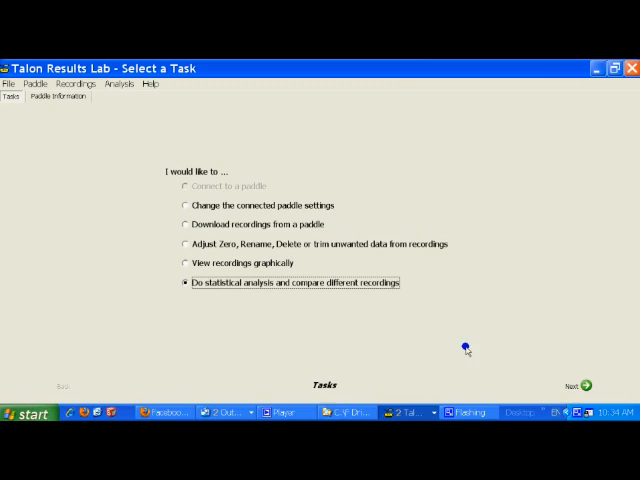
{"action": "left_click", "coordinate": [588, 384]}
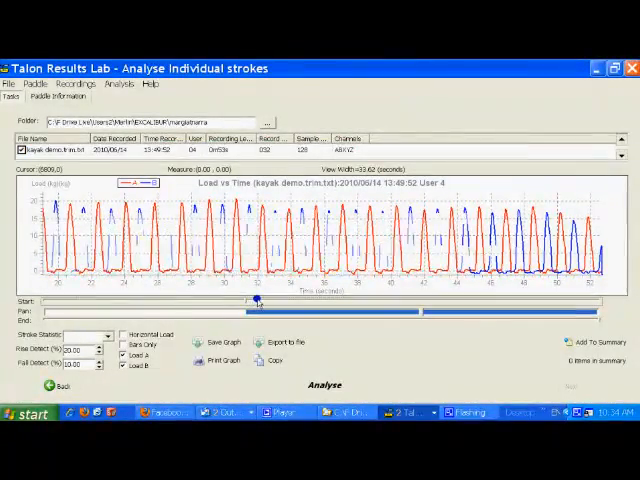
Adjust the analysis range and add the kayak recording's stroke statistics to the summary
{"action": "left_click_drag", "start_coordinate": [260, 300], "coordinate": [396, 308]}
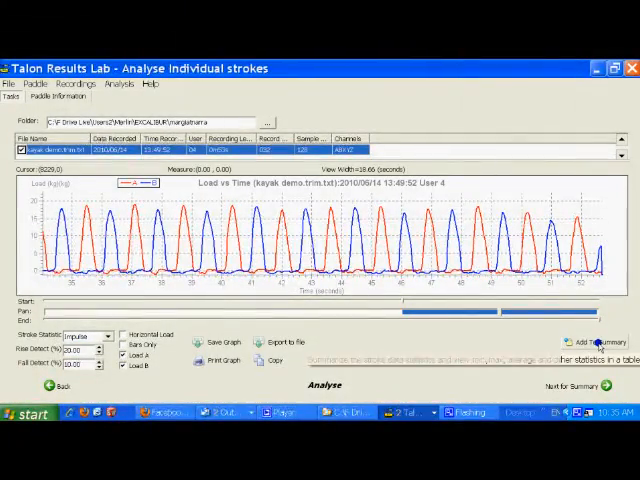
{"action": "left_click", "coordinate": [600, 340]}
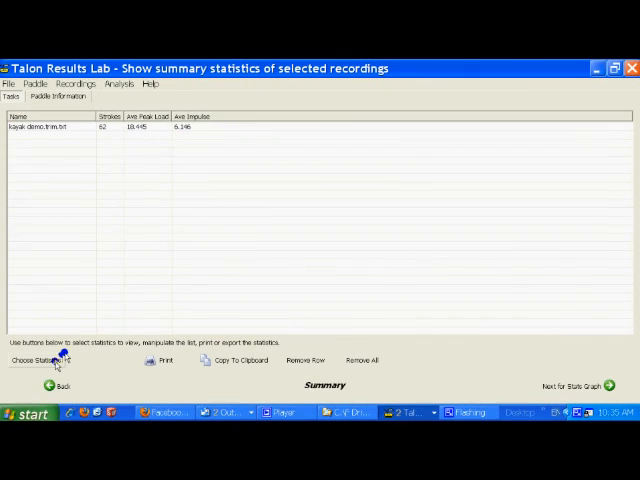
{"action": "left_click", "coordinate": [40, 360]}
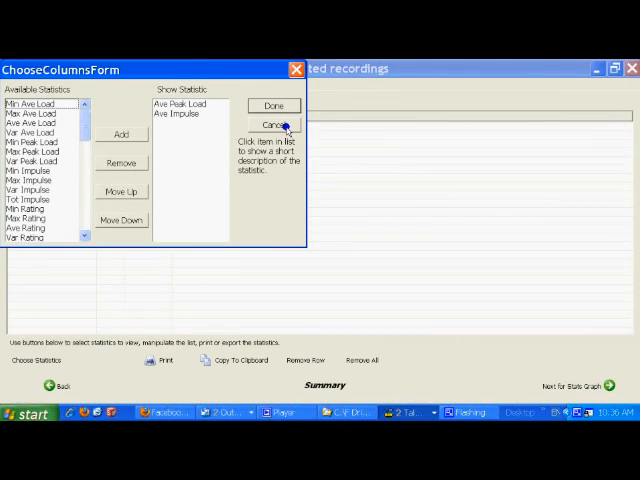
{"action": "left_click", "coordinate": [274, 104]}
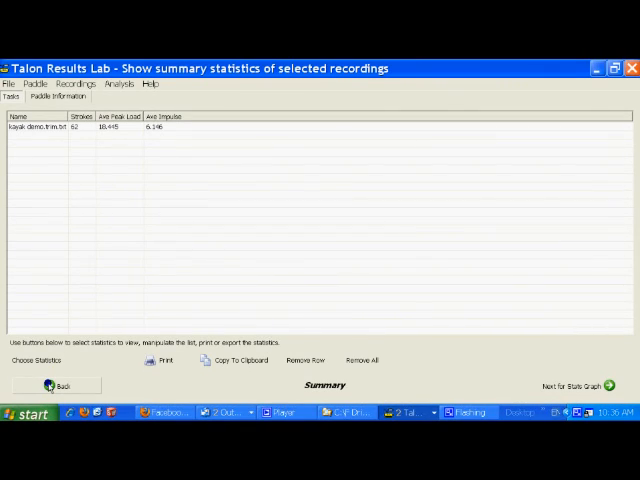
{"action": "mouse_move", "coordinate": [224, 244]}
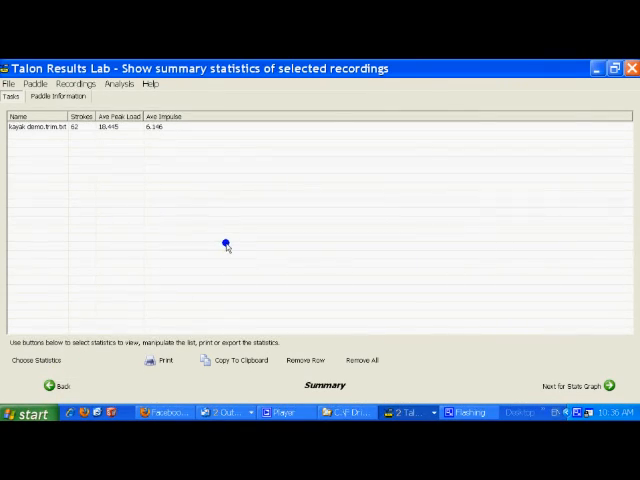